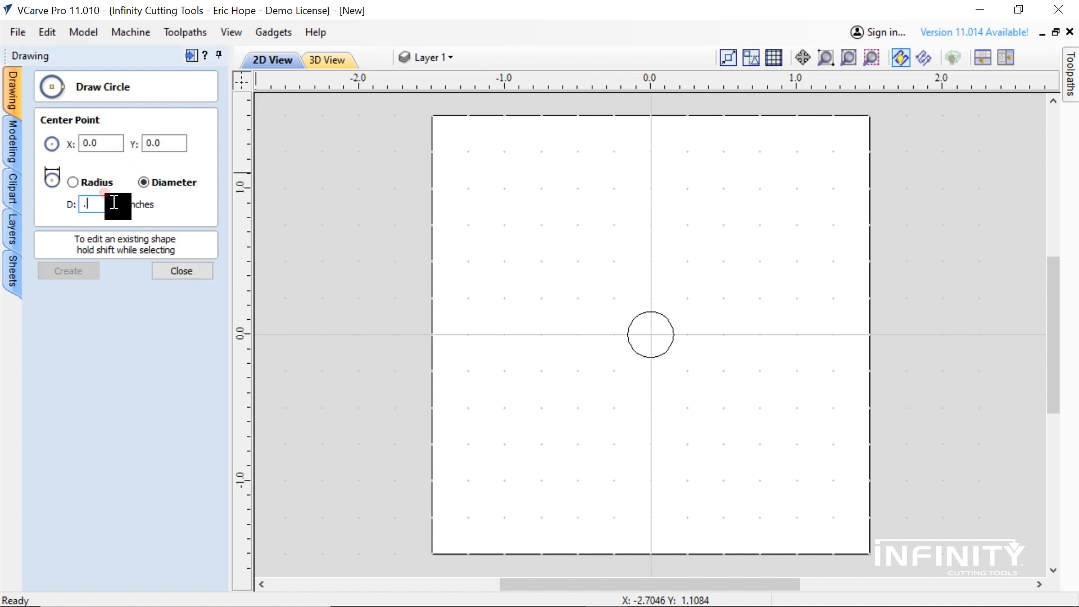
{"action": "type", "text": "2"}
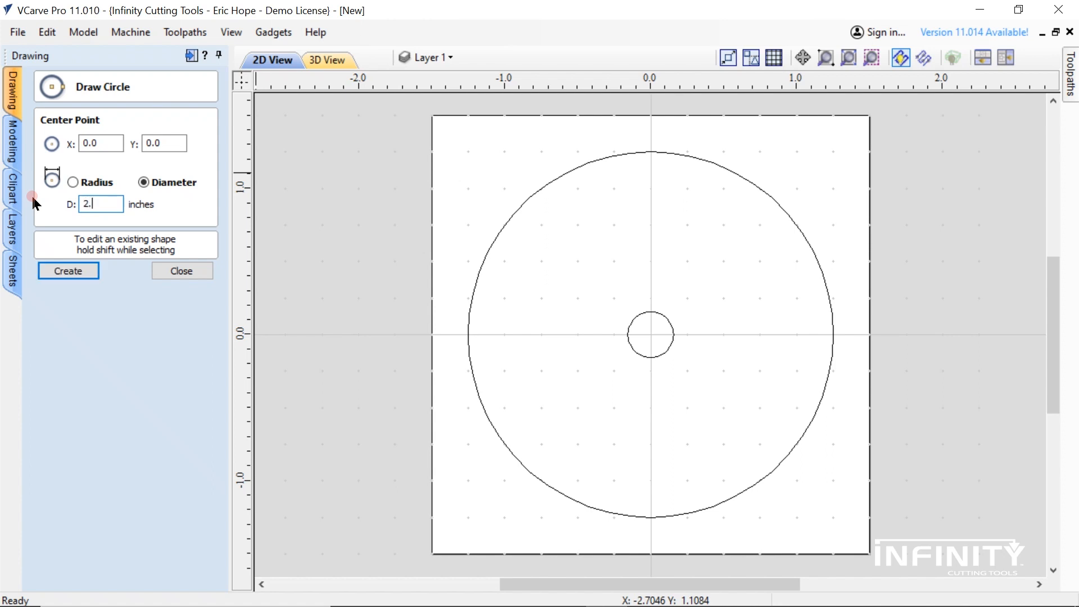